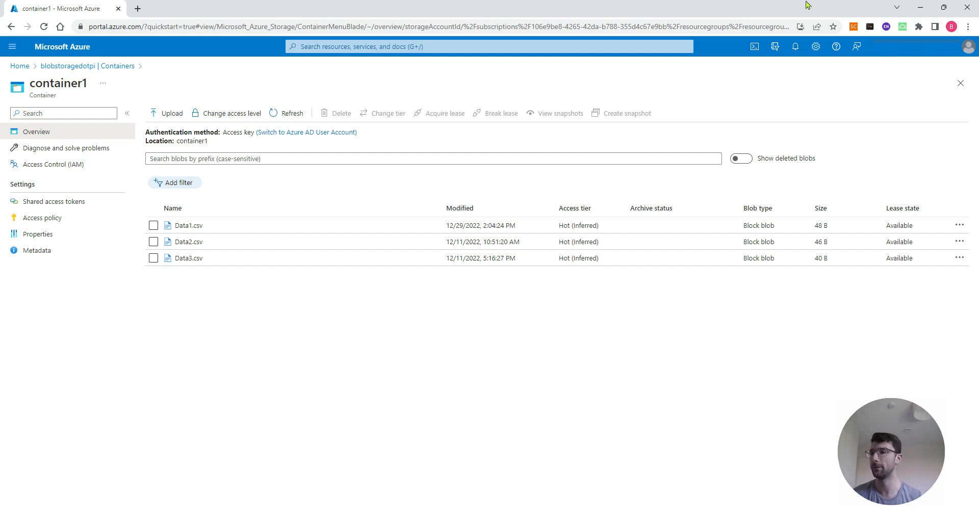
{"action": "mouse_move", "coordinate": [524, 139]}
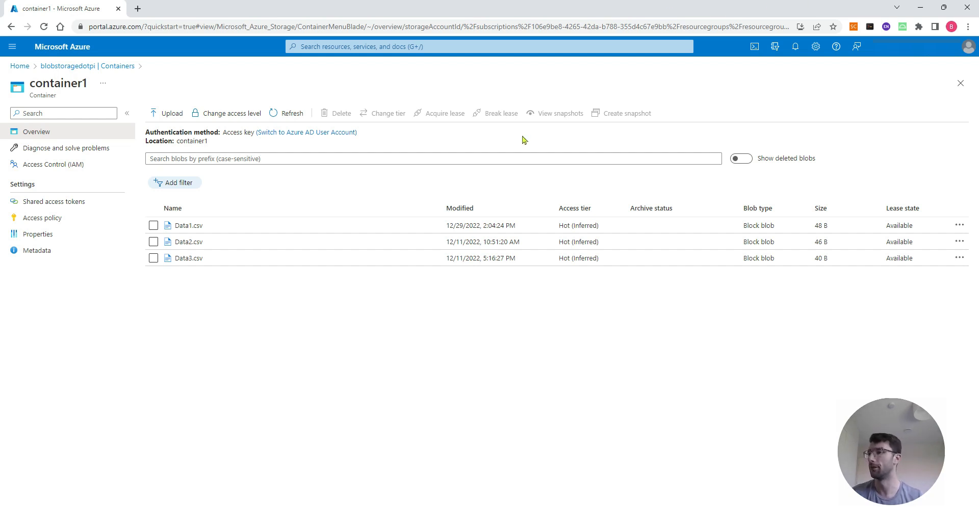
{"action": "mouse_move", "coordinate": [40, 76]}
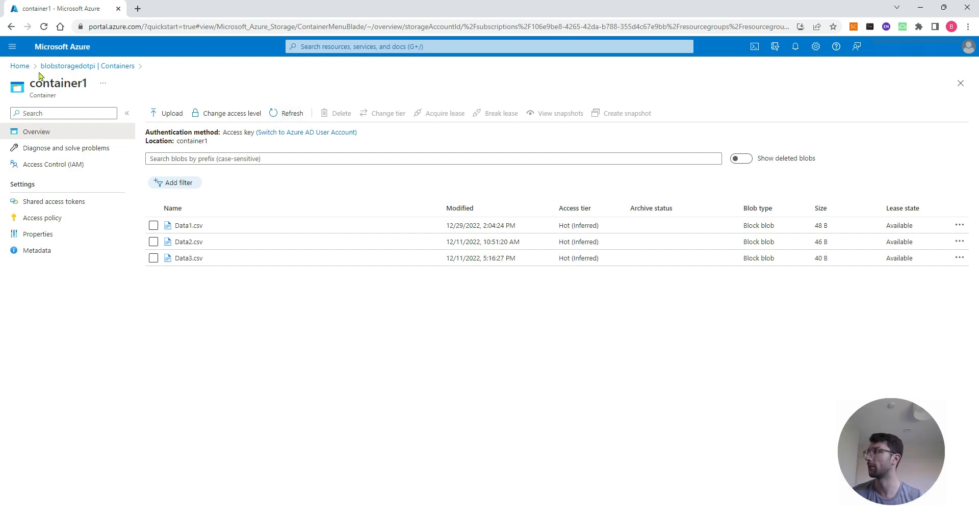
{"action": "mouse_move", "coordinate": [180, 176]}
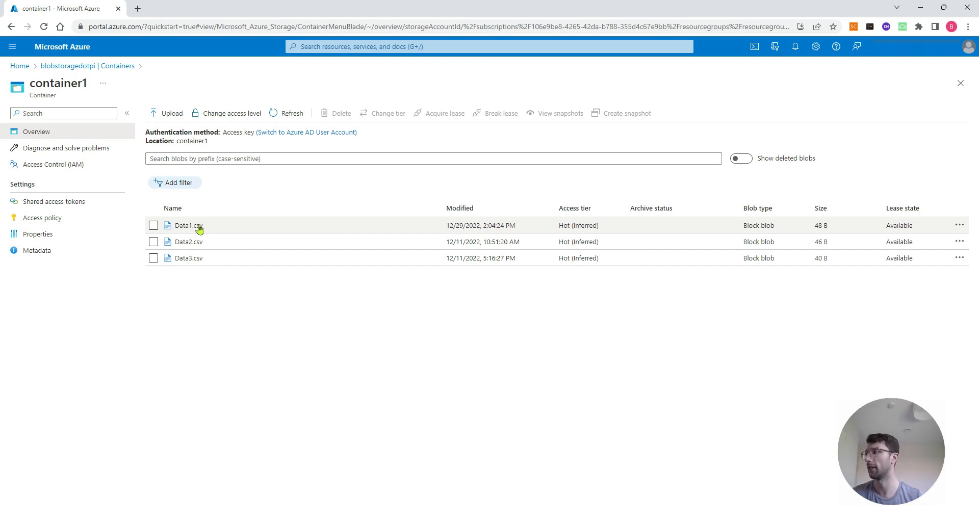
{"action": "mouse_move", "coordinate": [226, 278]}
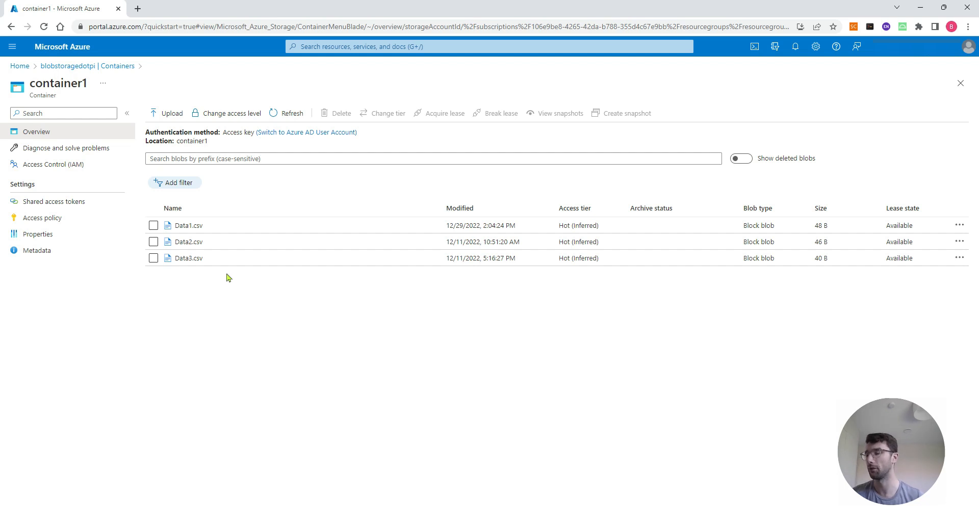
{"action": "mouse_move", "coordinate": [204, 260]}
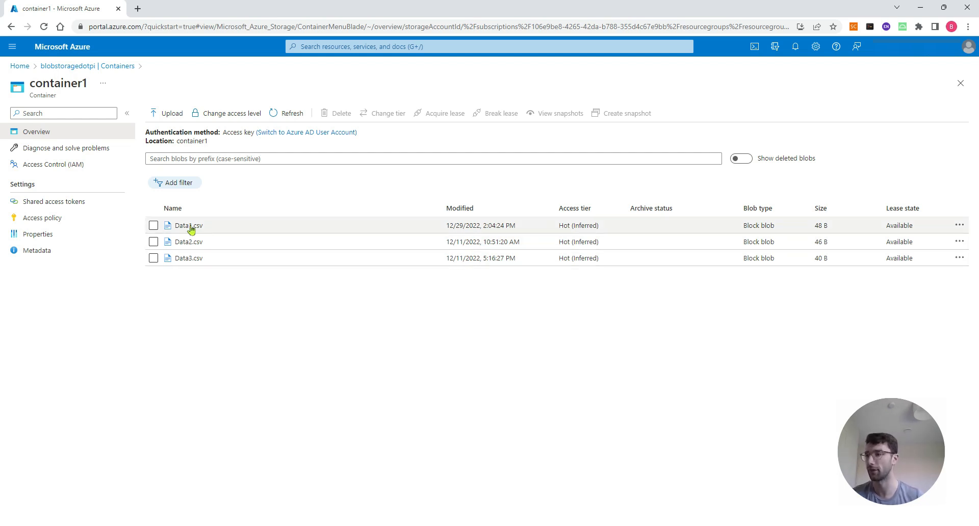
- Generate a SAS token and URL for Data1.csv and copy the Blob SAS URL
{"action": "left_click", "coordinate": [189, 225]}
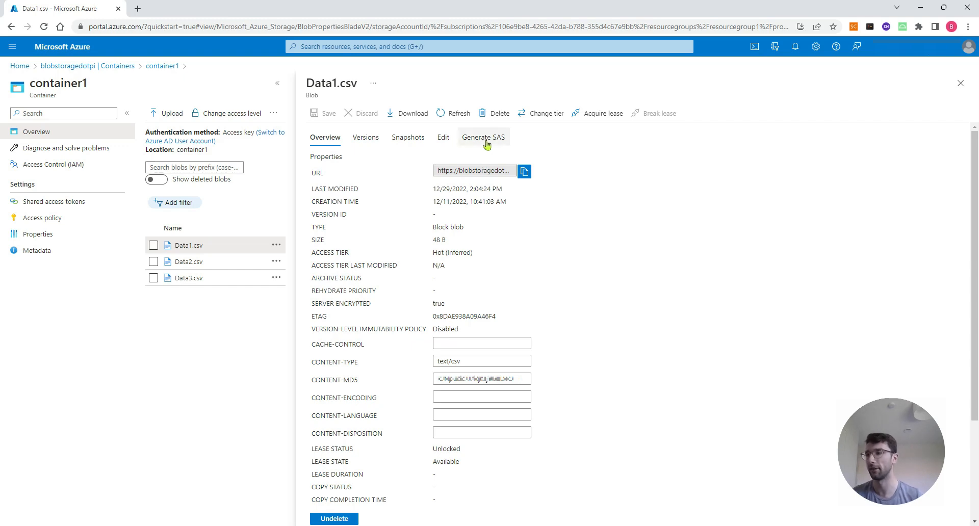
{"action": "left_click", "coordinate": [483, 137]}
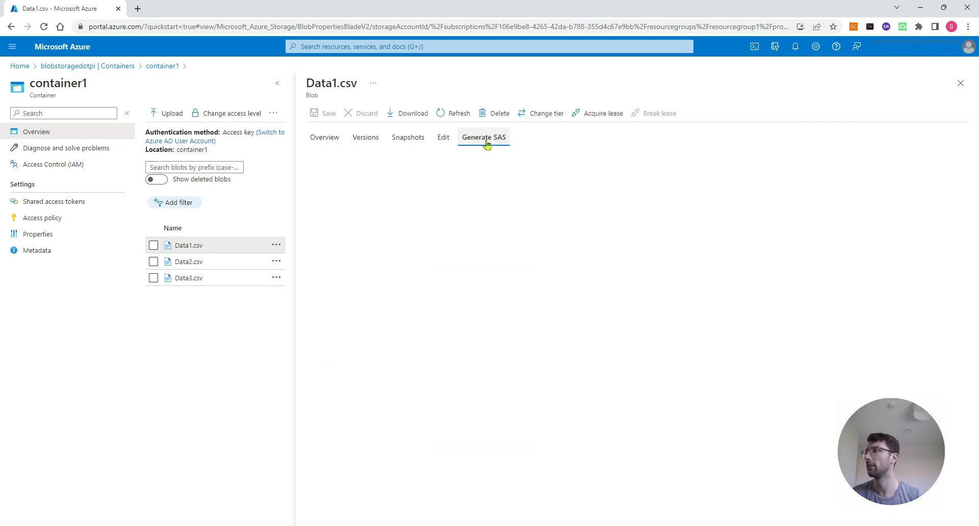
{"action": "left_click", "coordinate": [483, 136]}
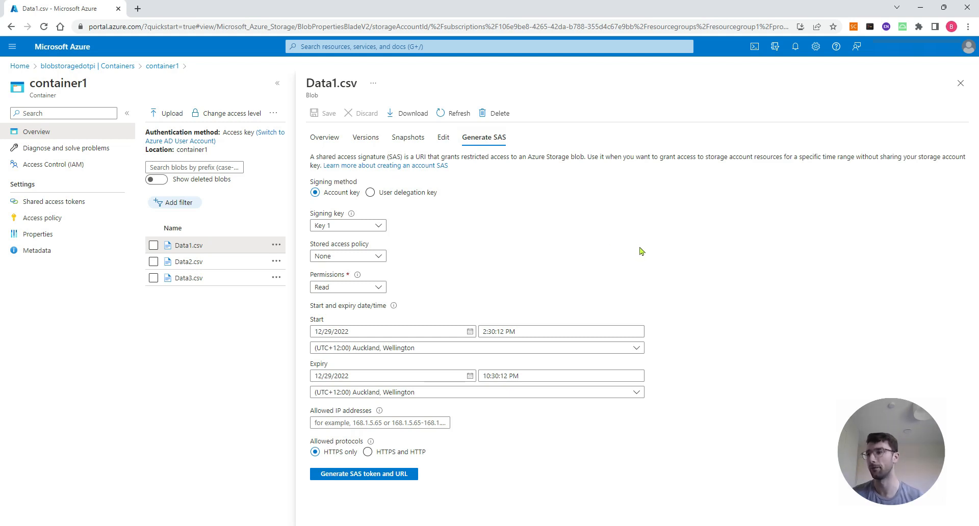
{"action": "mouse_move", "coordinate": [700, 301]}
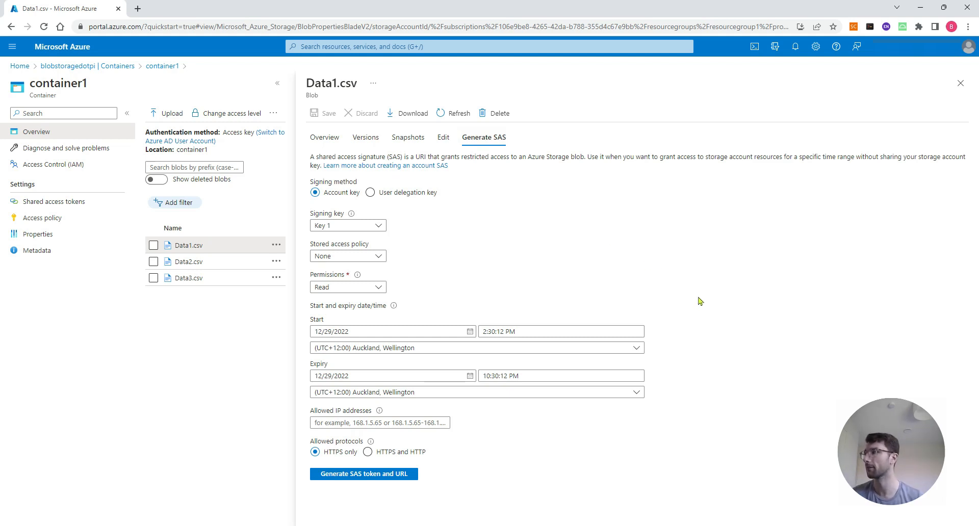
{"action": "mouse_move", "coordinate": [373, 485]}
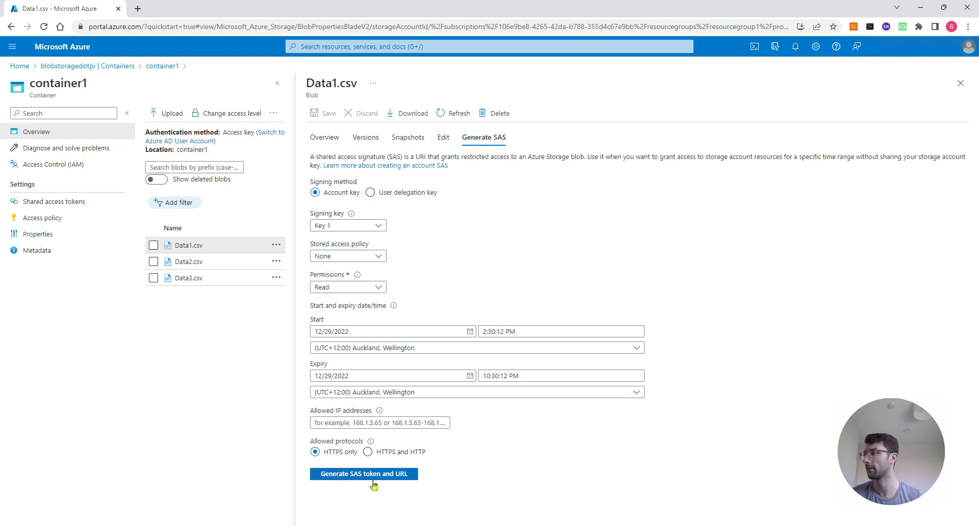
{"action": "left_click", "coordinate": [363, 473]}
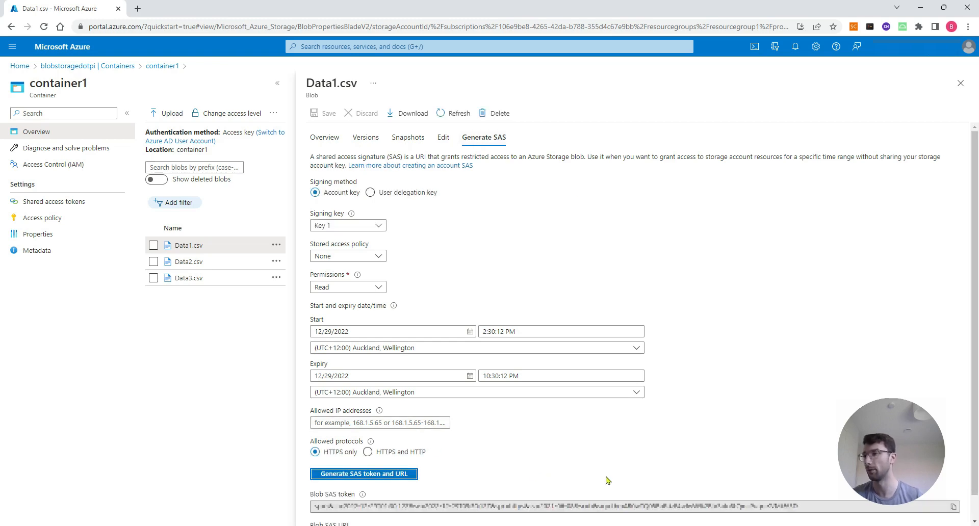
{"action": "scroll", "scroll_direction": "down", "scroll_amount": 3}
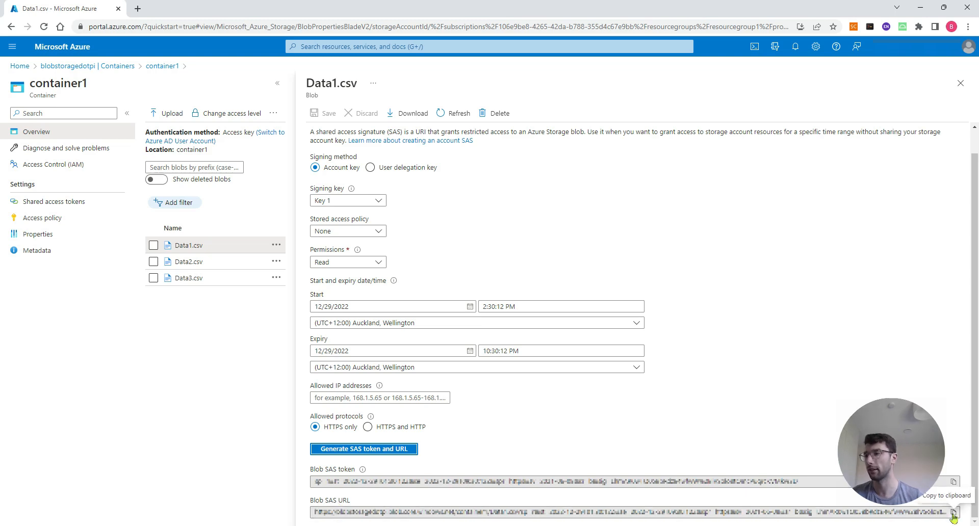
{"action": "left_click", "coordinate": [953, 512]}
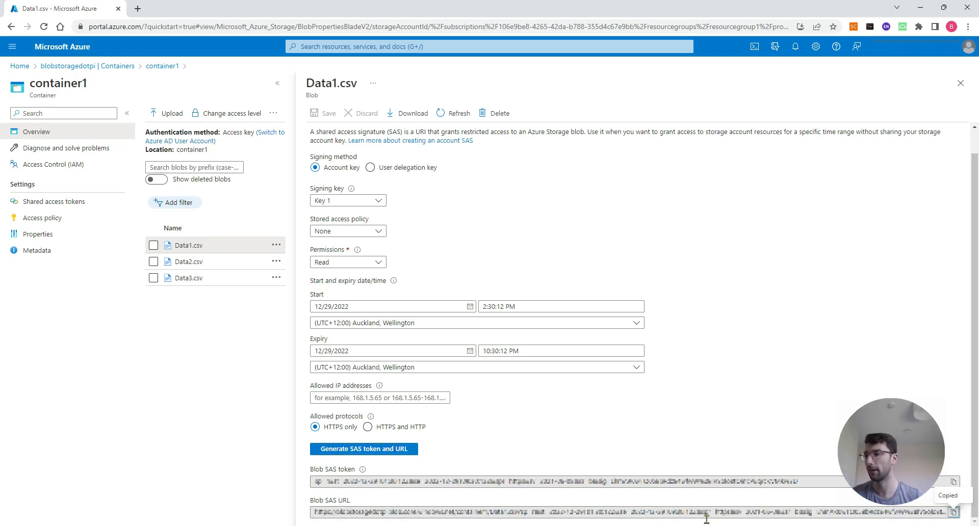
{"action": "mouse_move", "coordinate": [306, 310]}
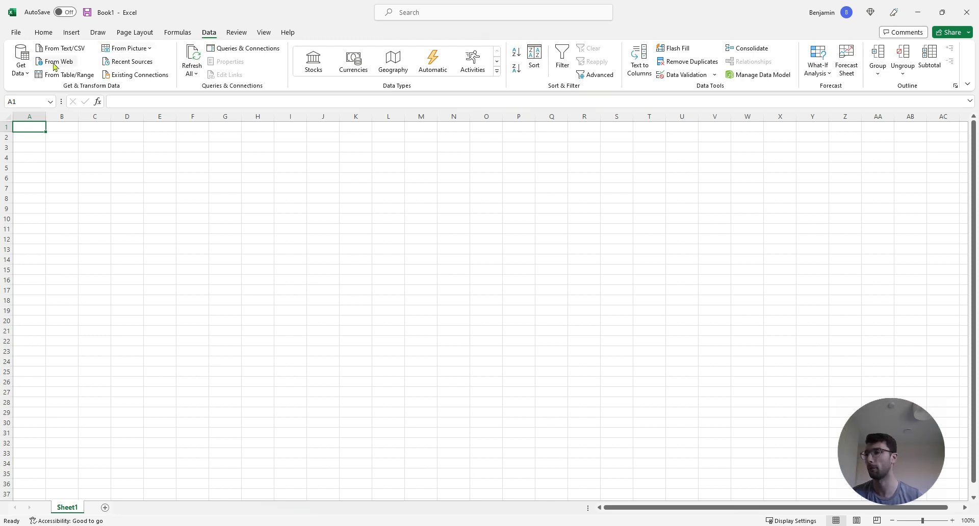
- Import From Web using the pasted Data1.csv SAS URL
{"action": "left_click", "coordinate": [59, 61]}
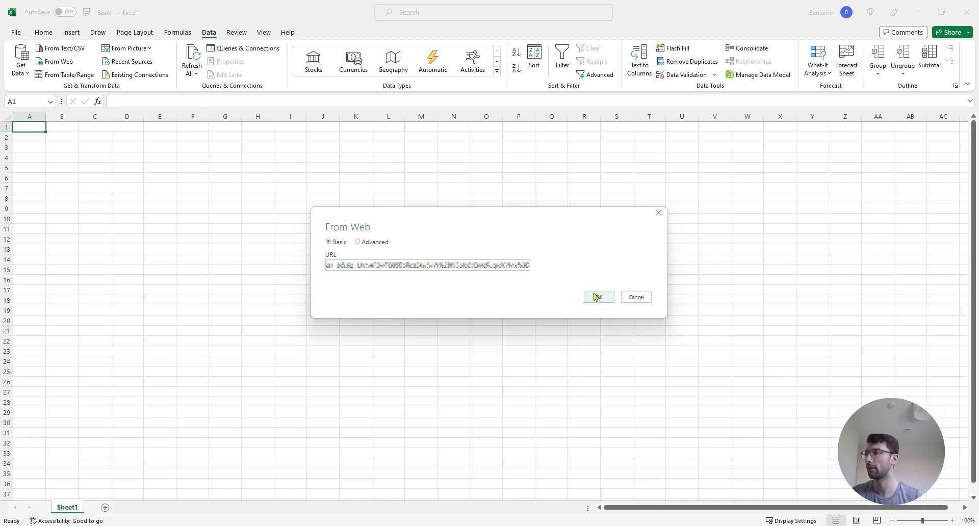
{"action": "left_click", "coordinate": [598, 297]}
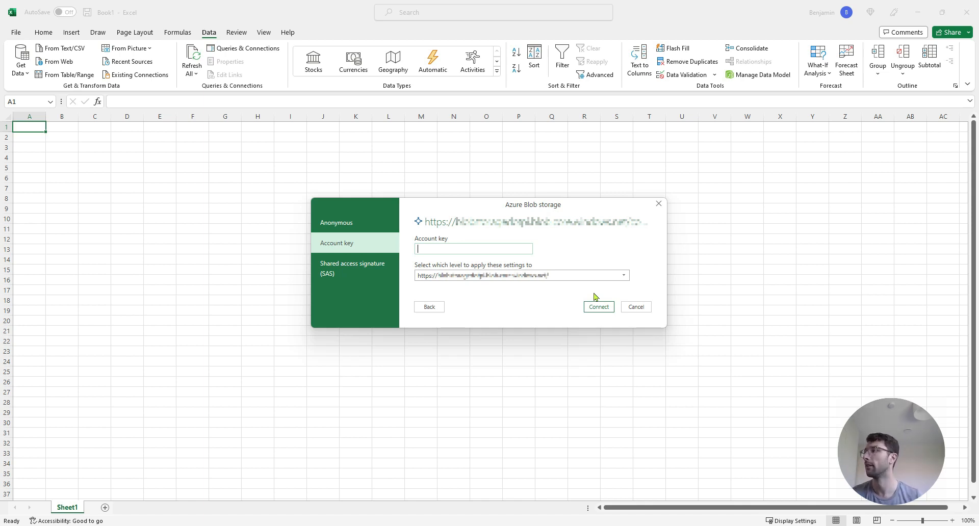
- Browse the Anonymous and Account key options, then select Shared access signature (SAS)
{"action": "left_click", "coordinate": [336, 222]}
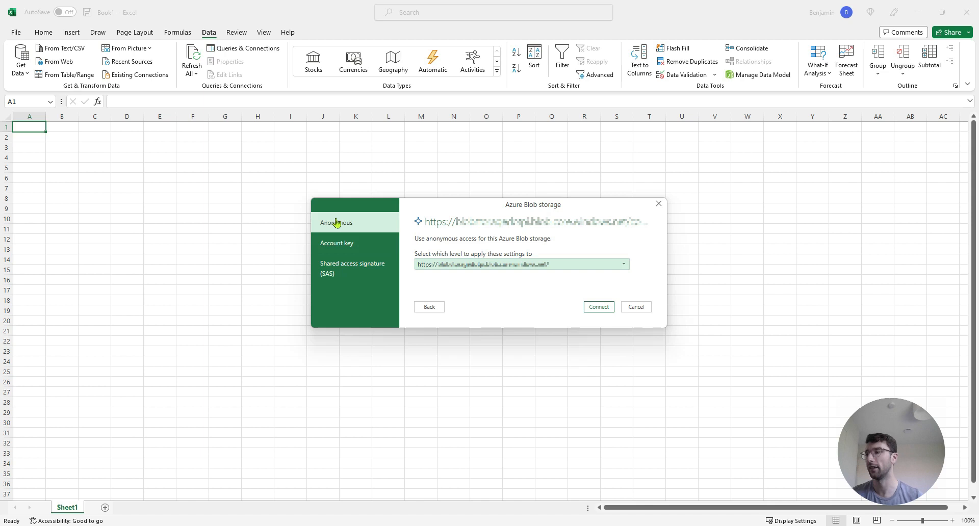
{"action": "mouse_move", "coordinate": [582, 312]}
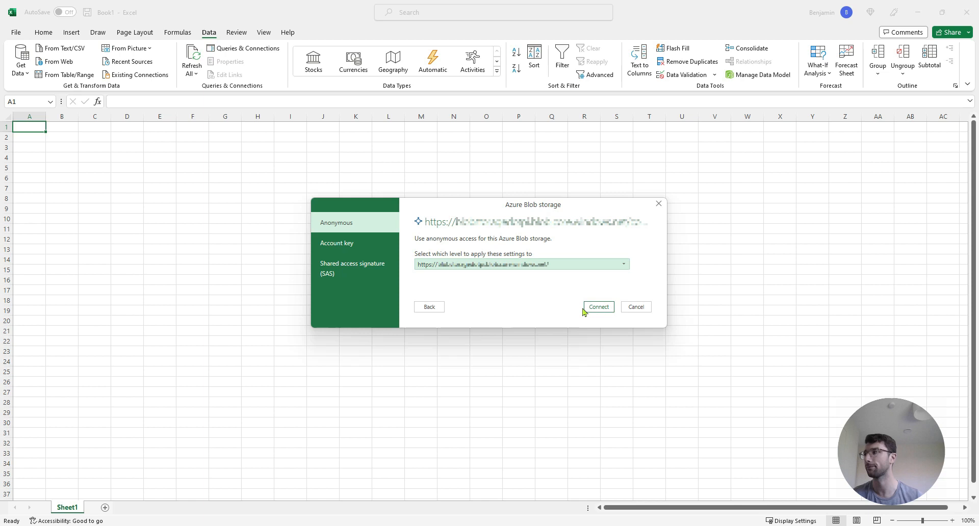
{"action": "left_click", "coordinate": [336, 243]}
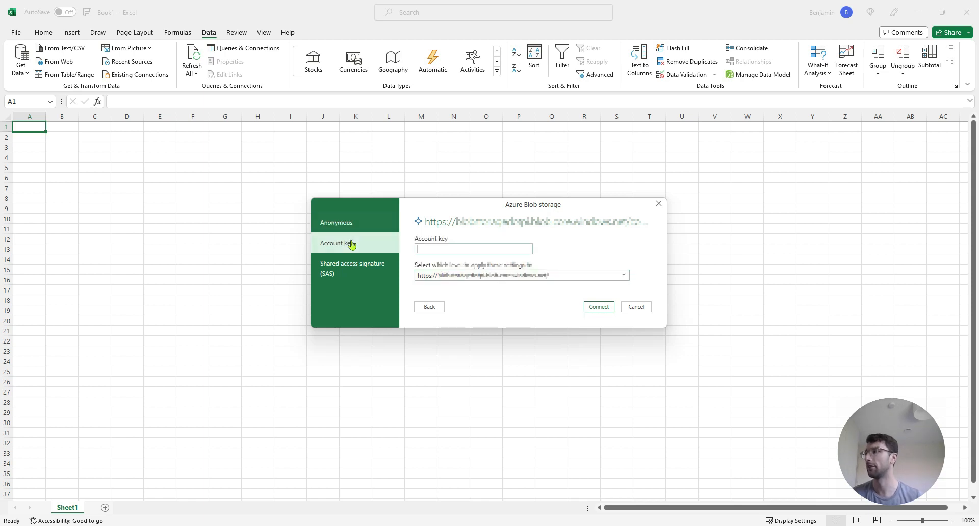
{"action": "mouse_move", "coordinate": [475, 254]}
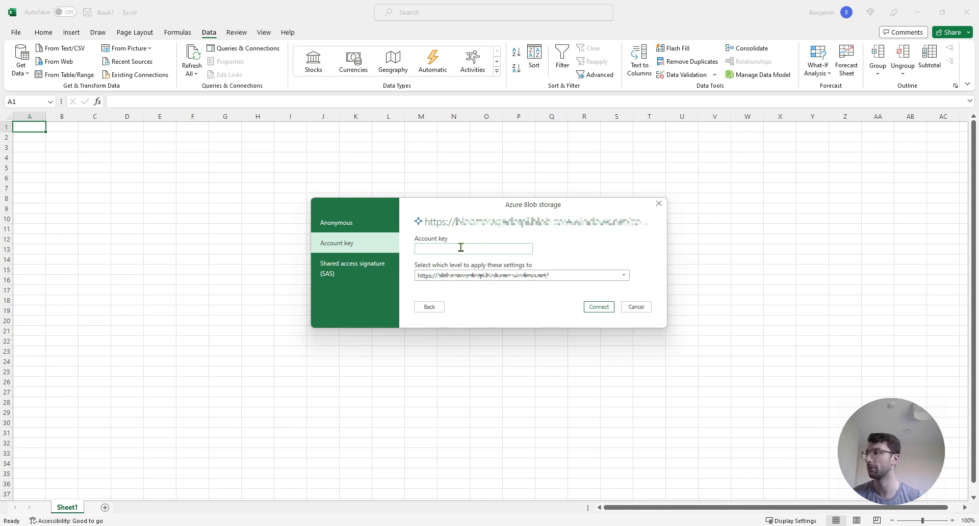
{"action": "left_click", "coordinate": [352, 268]}
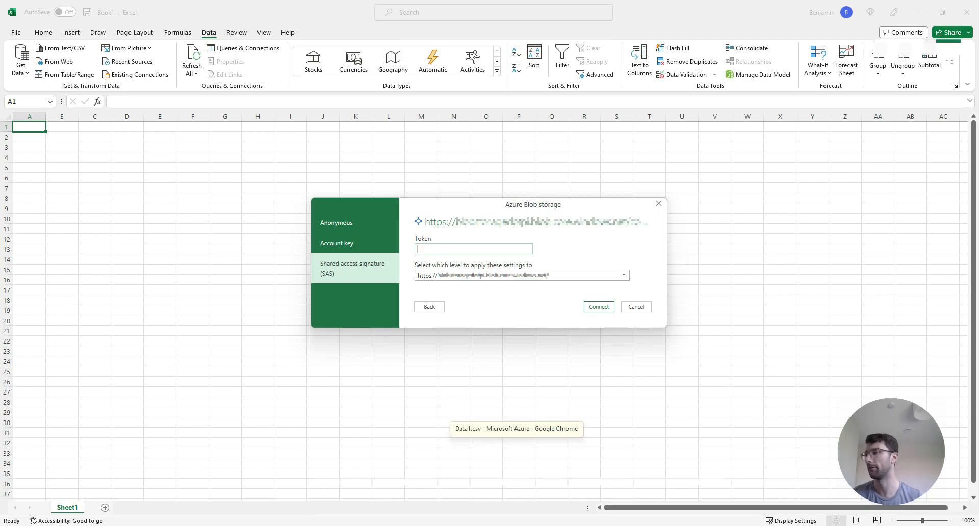
{"action": "left_click", "coordinate": [515, 429]}
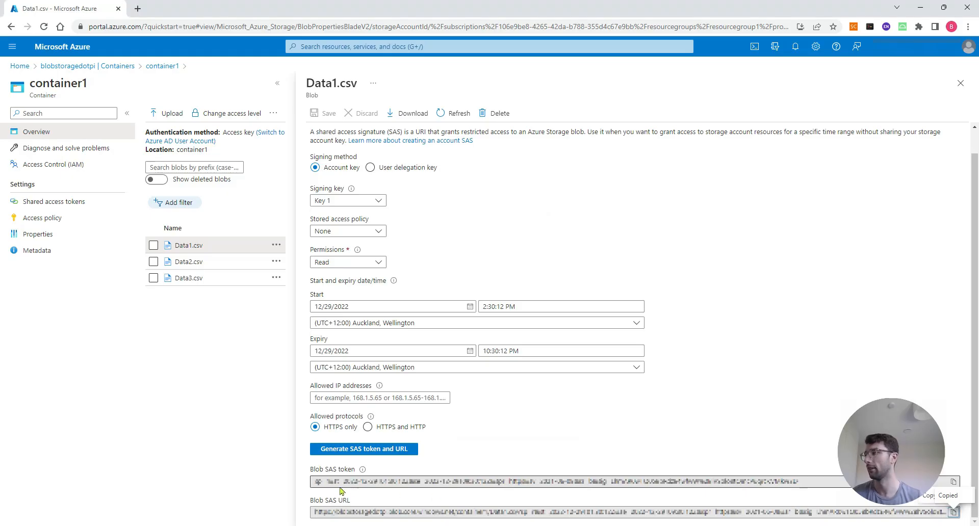
{"action": "mouse_move", "coordinate": [370, 486]}
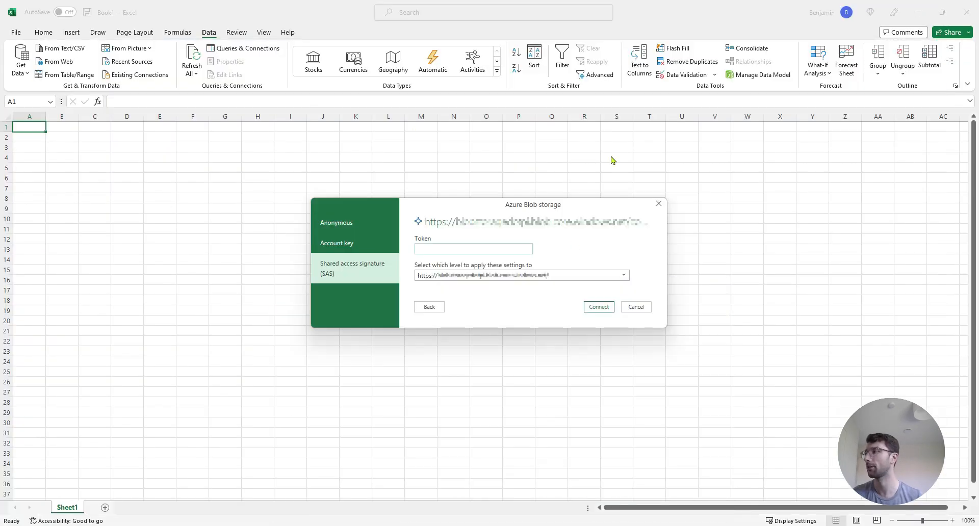
- Connect with the SAS token to preview Data1.csv's x and y columns
{"action": "left_click", "coordinate": [336, 223]}
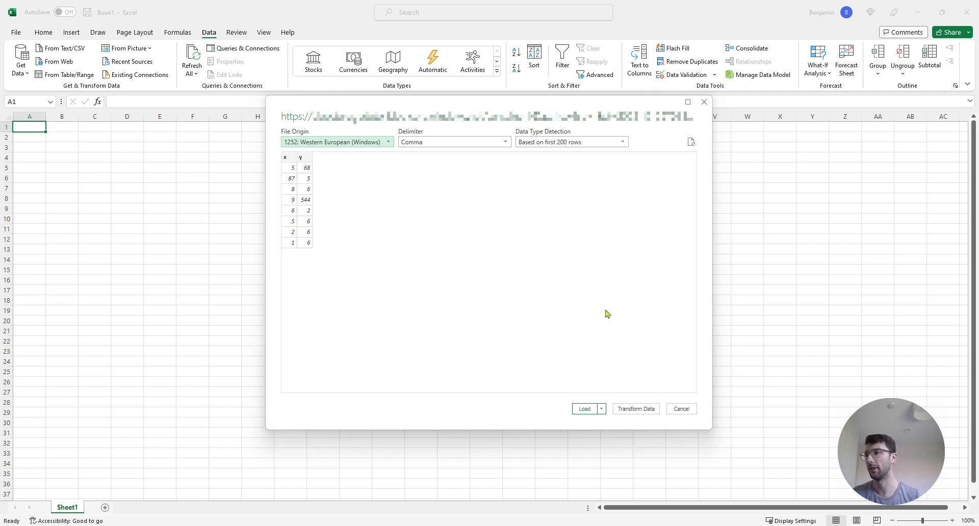
{"action": "mouse_move", "coordinate": [289, 168]}
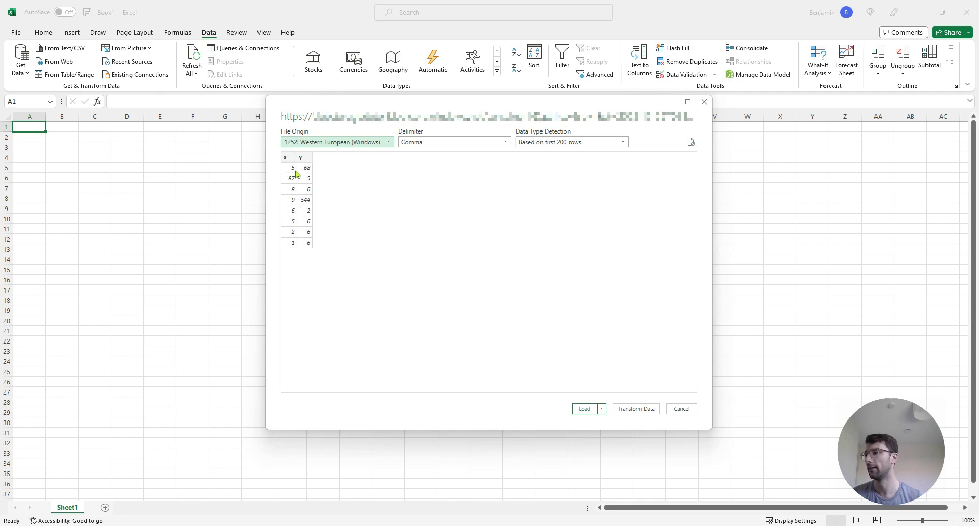
{"action": "mouse_move", "coordinate": [636, 409]}
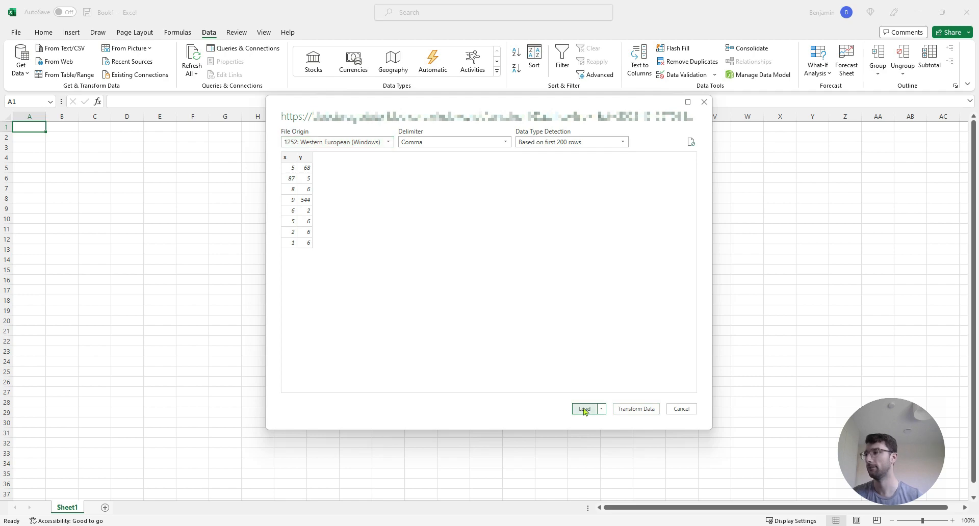
- Load the Data1.csv preview into a table on a new sheet
{"action": "left_click", "coordinate": [584, 409]}
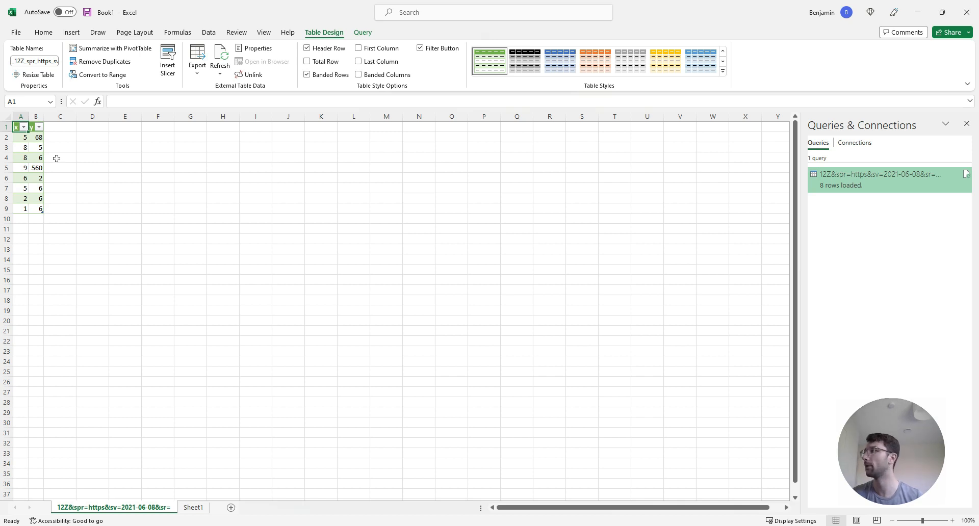
{"action": "mouse_move", "coordinate": [867, 119]}
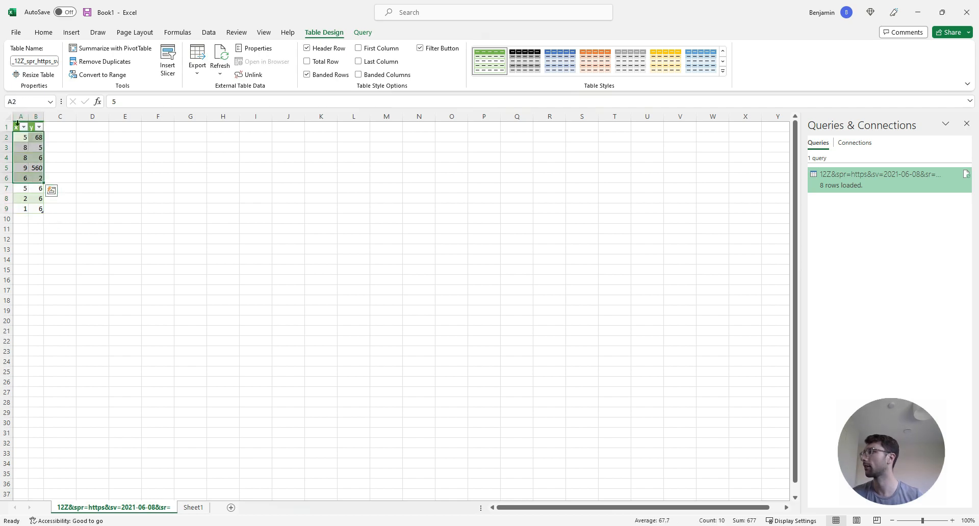
- Select the x and y table and insert a basic Scatter chart
{"action": "left_click", "coordinate": [20, 127]}
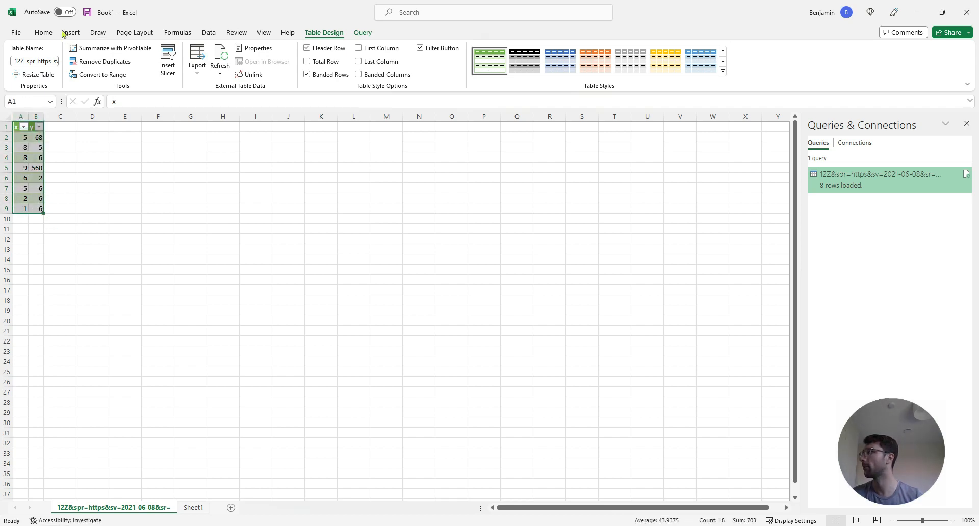
{"action": "left_click", "coordinate": [70, 32]}
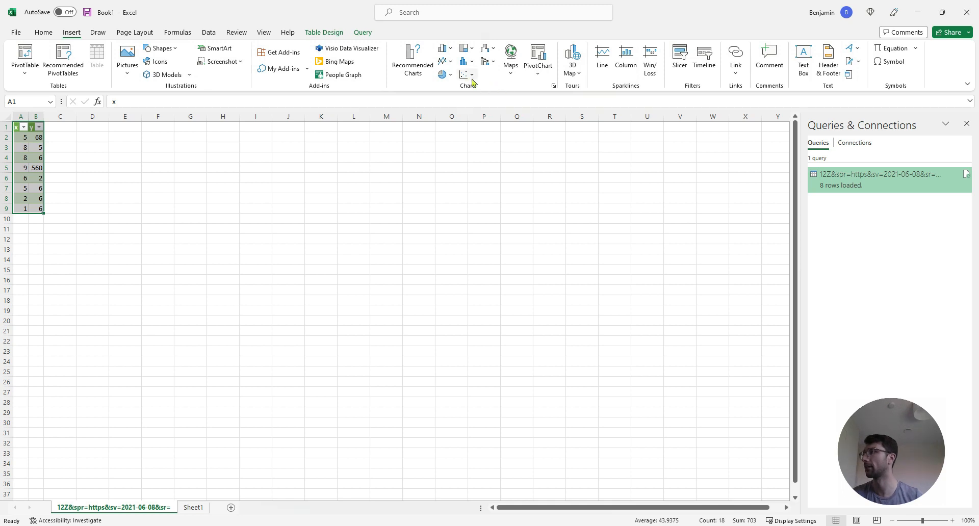
{"action": "left_click", "coordinate": [464, 75]}
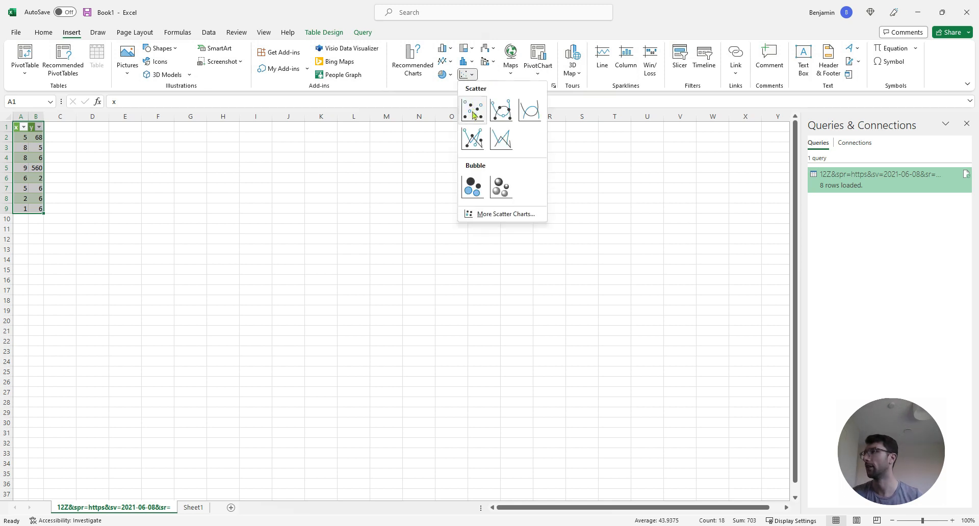
{"action": "left_click", "coordinate": [472, 111]}
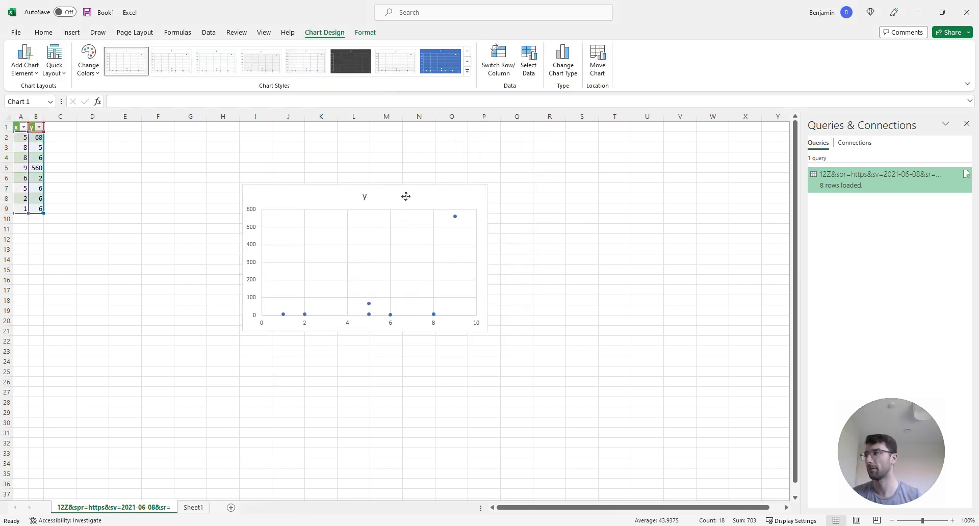
{"action": "left_click", "coordinate": [548, 187]}
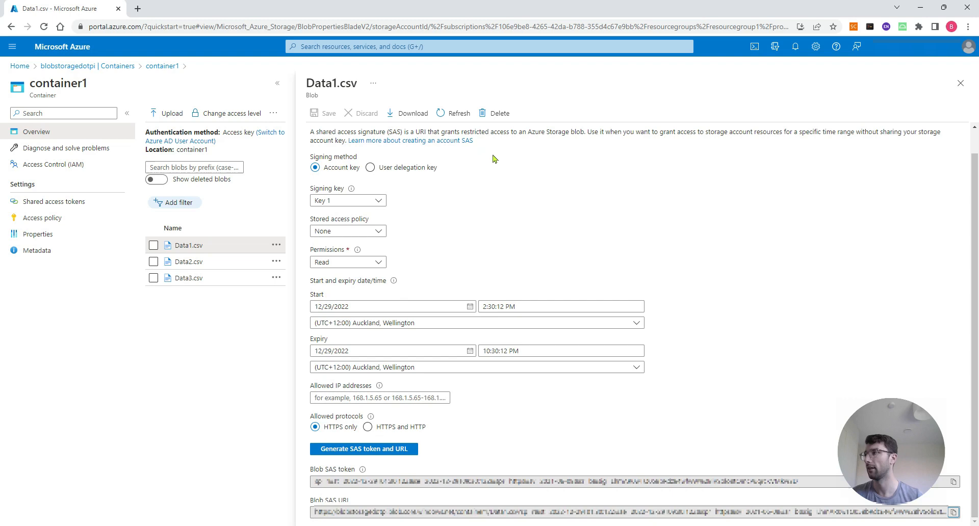
- Edit Data1.csv line 2 from 5,68 to 5,100 and save the blob
{"action": "left_click", "coordinate": [484, 137]}
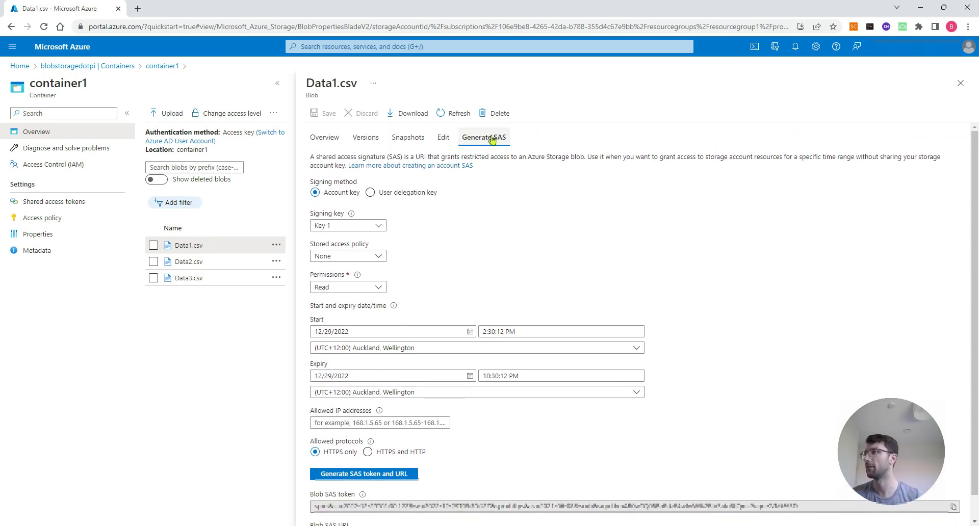
{"action": "mouse_move", "coordinate": [443, 137]}
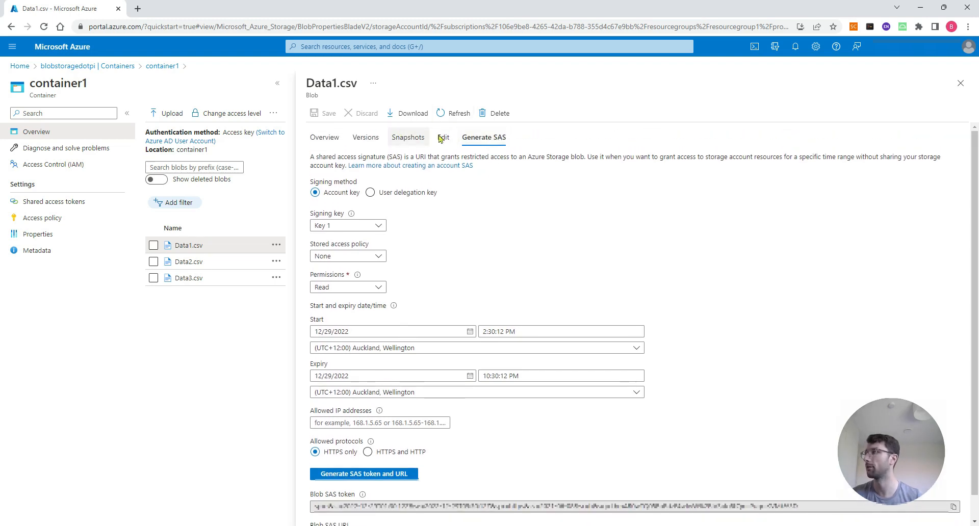
{"action": "left_click", "coordinate": [443, 137]}
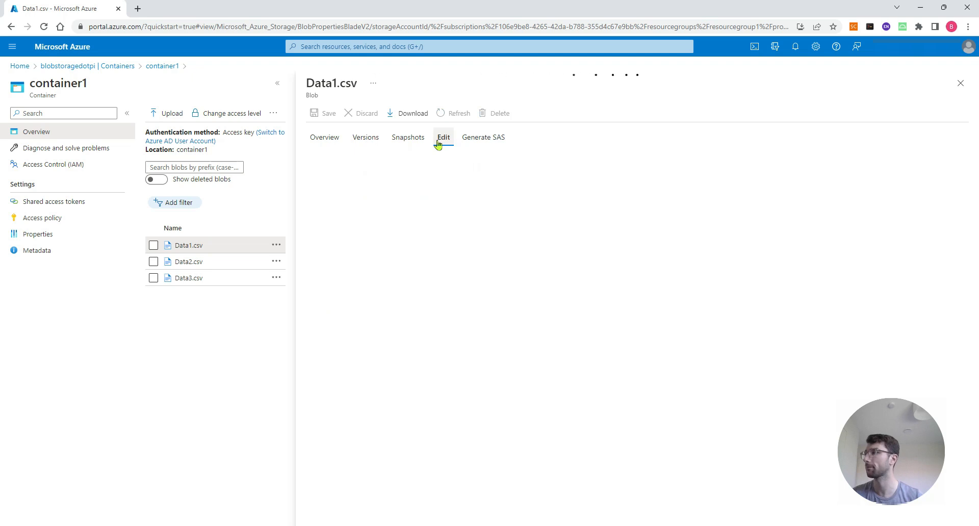
{"action": "left_click", "coordinate": [443, 137]}
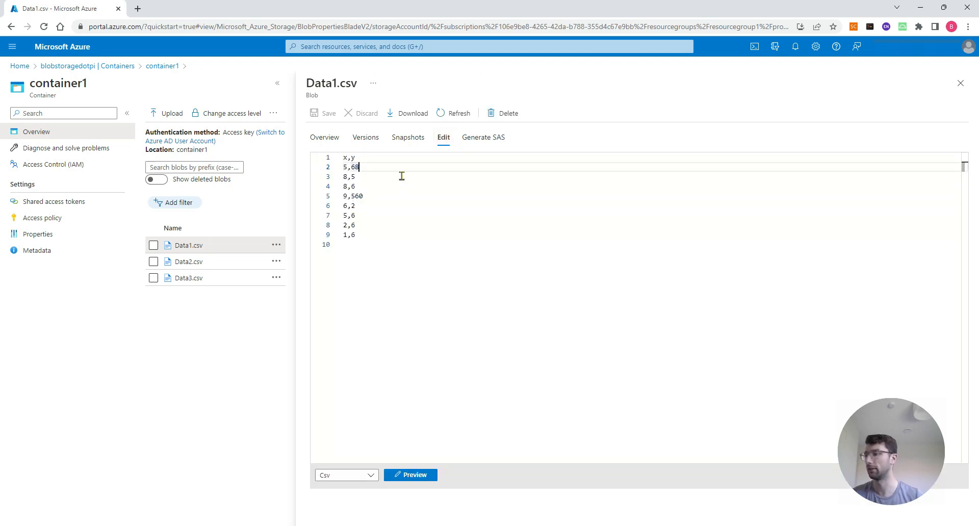
{"action": "key", "text": "BackSpace"}
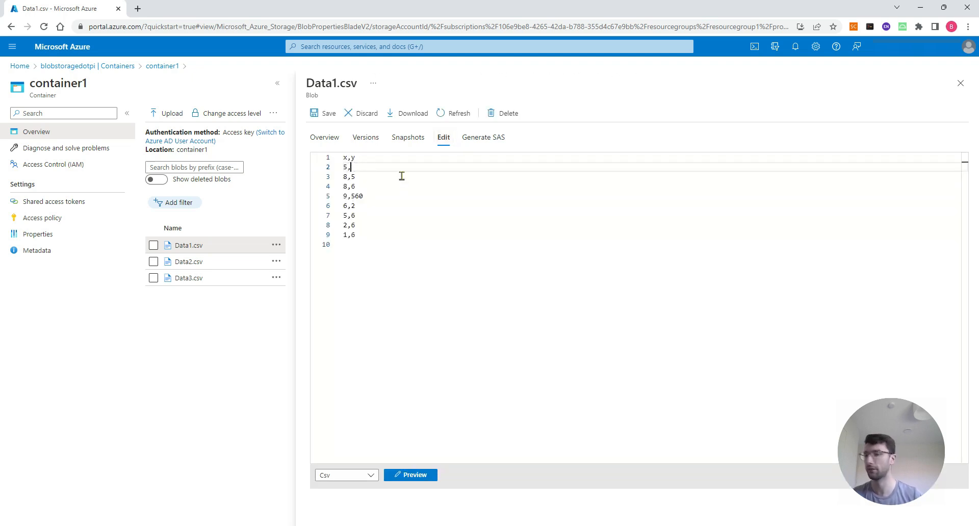
{"action": "type", "text": "100"}
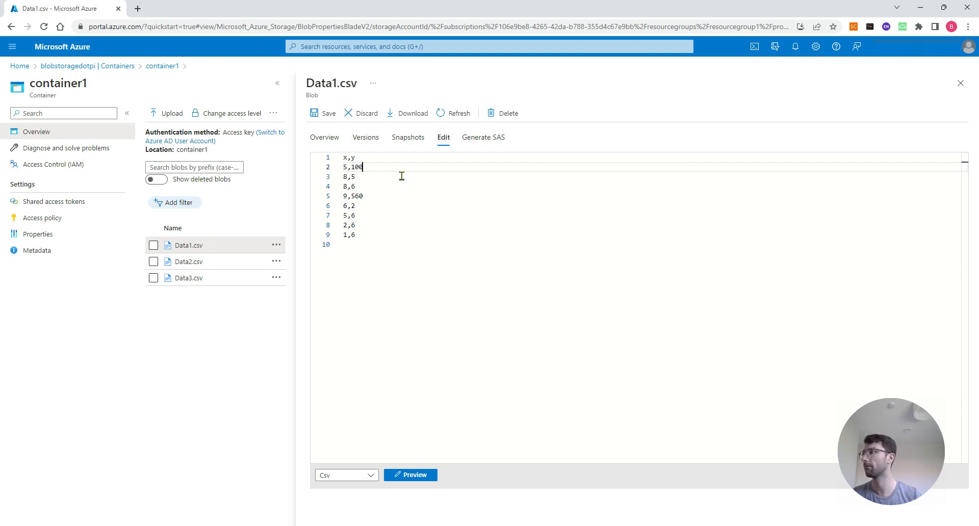
{"action": "left_click", "coordinate": [323, 114]}
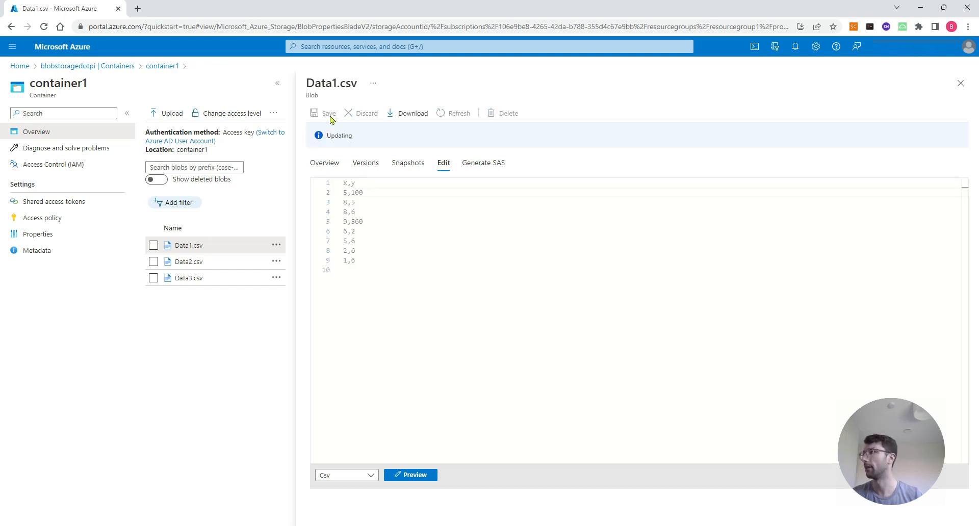
{"action": "left_click", "coordinate": [323, 114]}
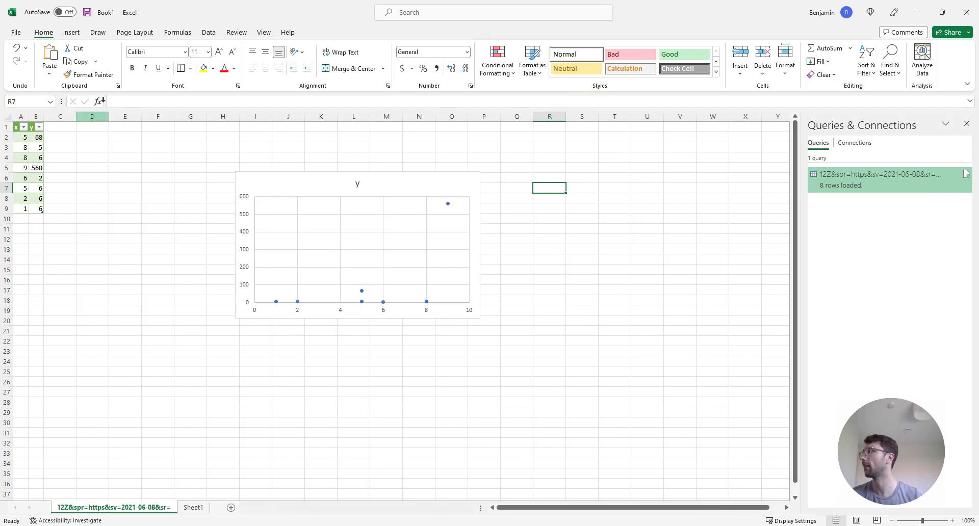
- Refresh All to reload the blob query, then show the Query tab
{"action": "left_click", "coordinate": [209, 33]}
{"action": "type", "text": "100"}
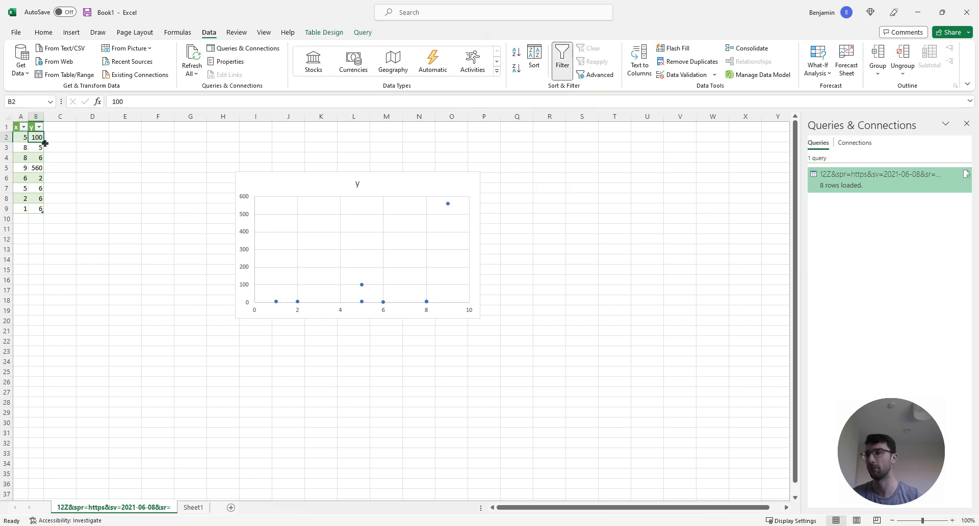
{"action": "mouse_move", "coordinate": [363, 28]}
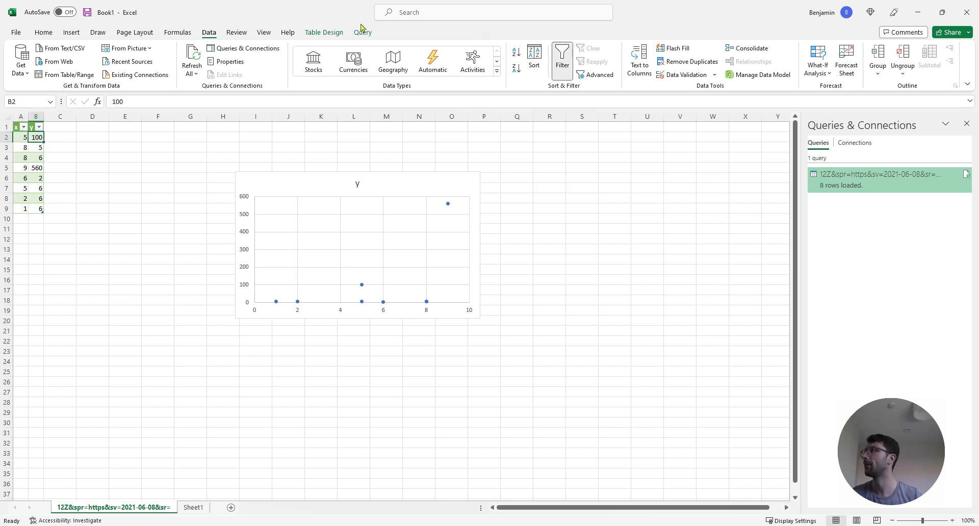
{"action": "left_click", "coordinate": [361, 33]}
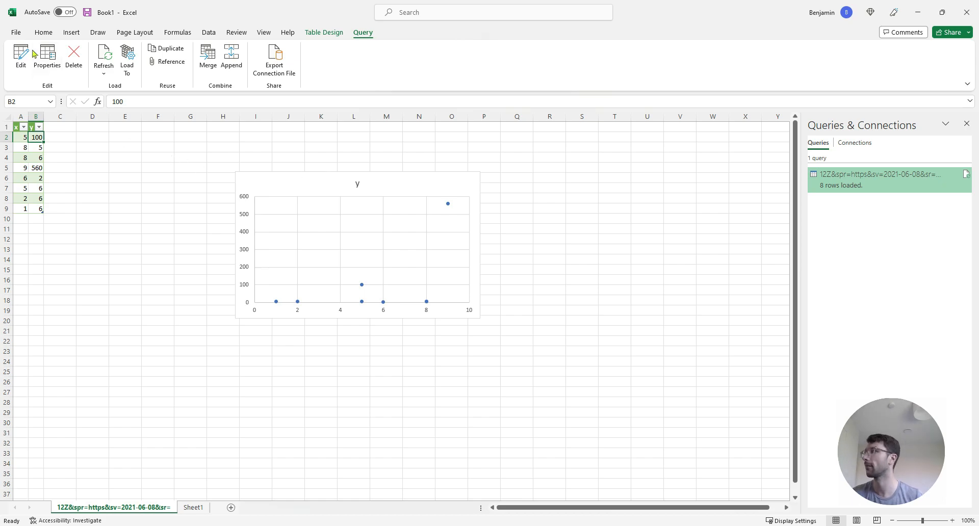
{"action": "left_click", "coordinate": [47, 56]}
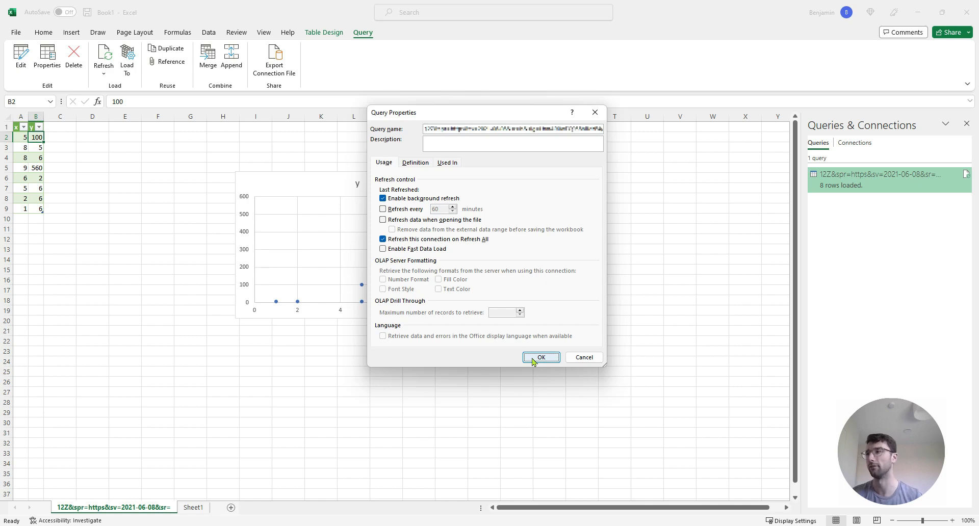
{"action": "left_click", "coordinate": [540, 357]}
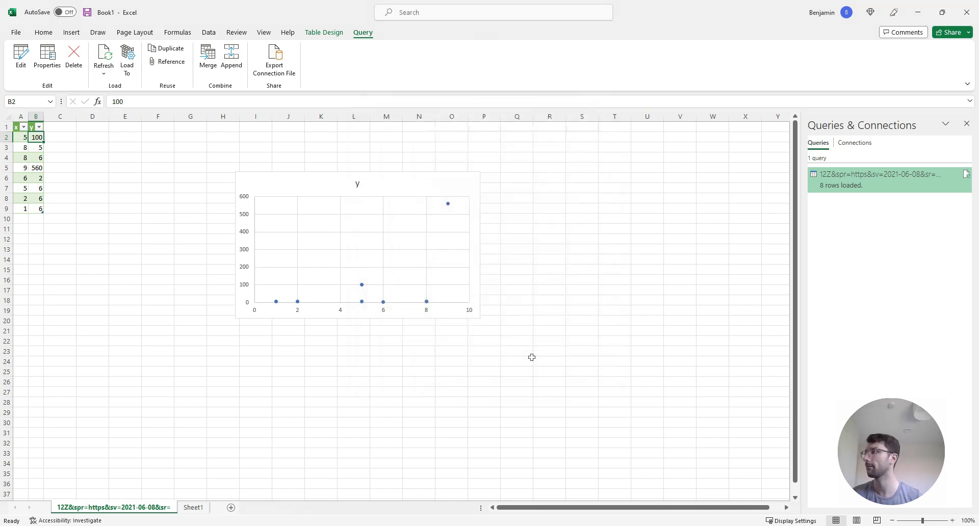
{"action": "left_click", "coordinate": [209, 32]}
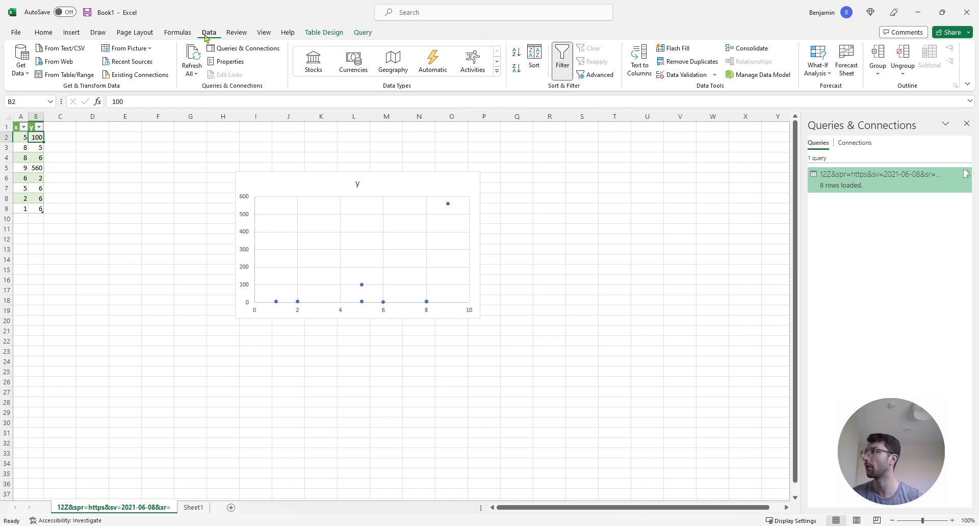
{"action": "mouse_move", "coordinate": [53, 91]}
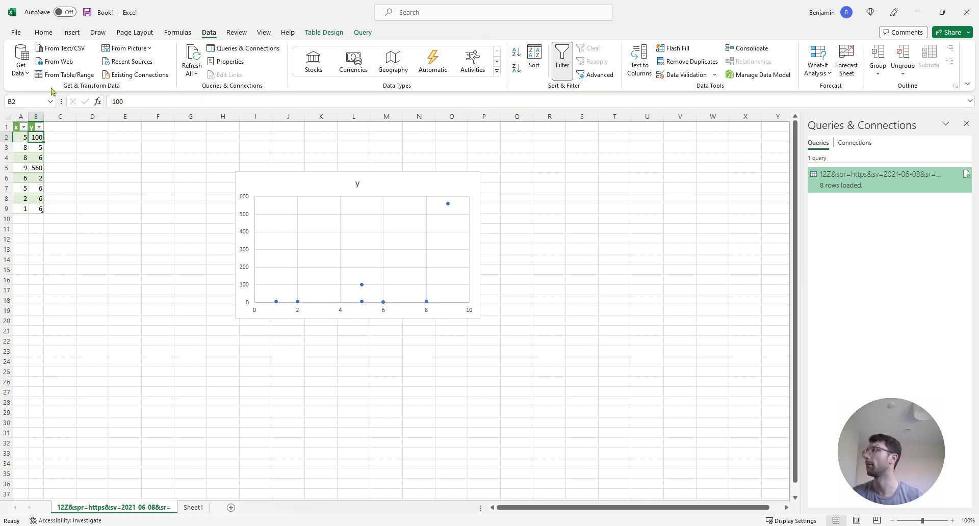
- Open Data Source Settings, edit the blob source's credentials, and select Shared access signature
{"action": "left_click", "coordinate": [20, 58]}
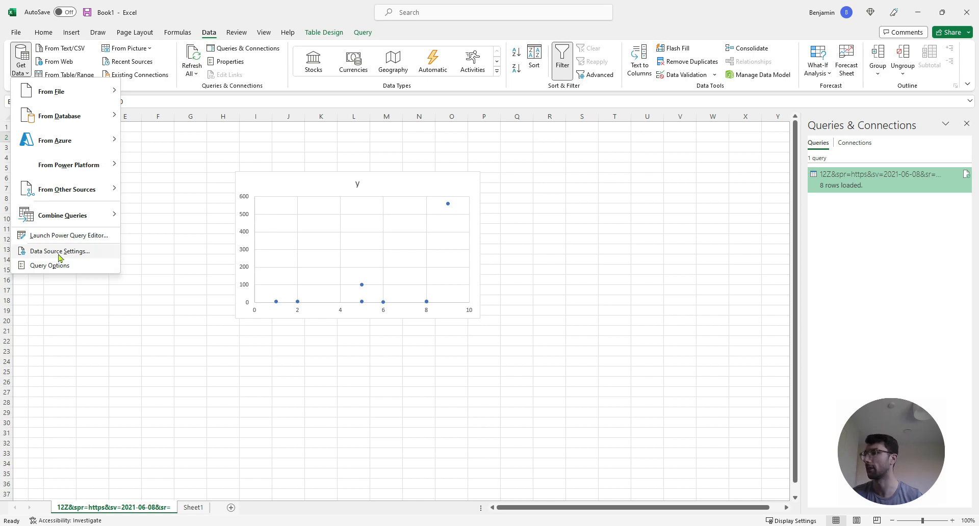
{"action": "left_click", "coordinate": [59, 251]}
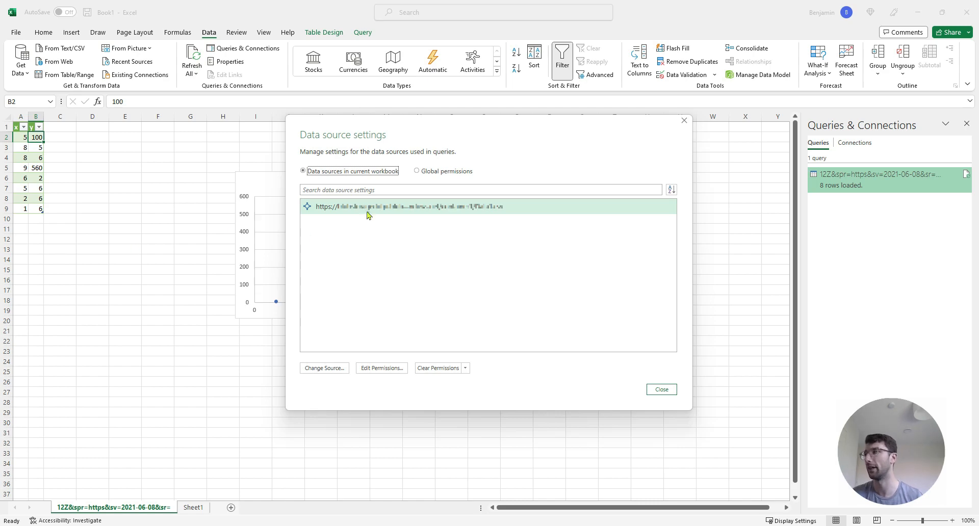
{"action": "mouse_move", "coordinate": [378, 209]}
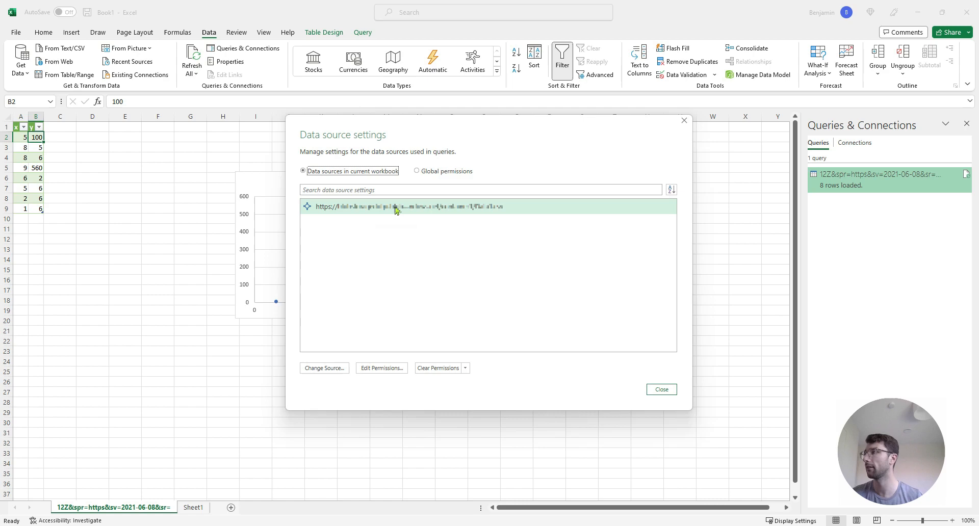
{"action": "mouse_move", "coordinate": [382, 368]}
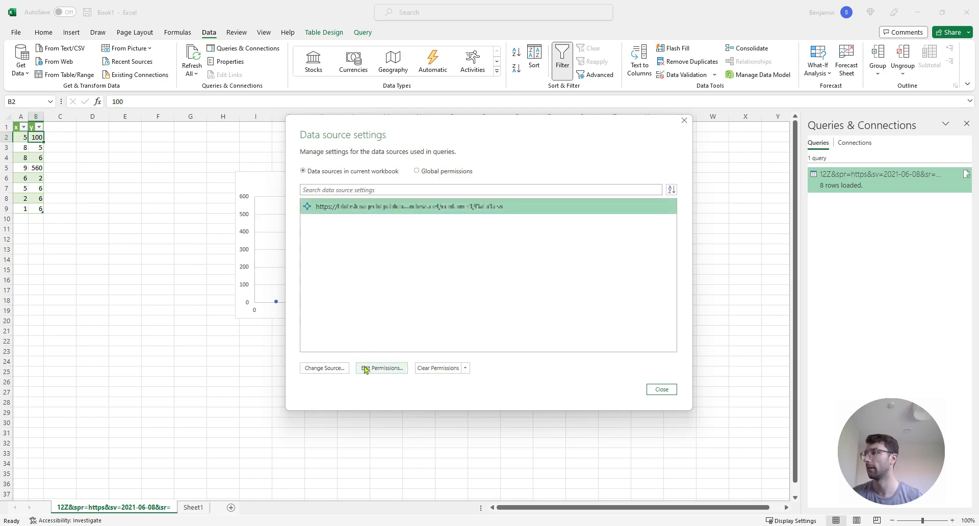
{"action": "left_click", "coordinate": [382, 368]}
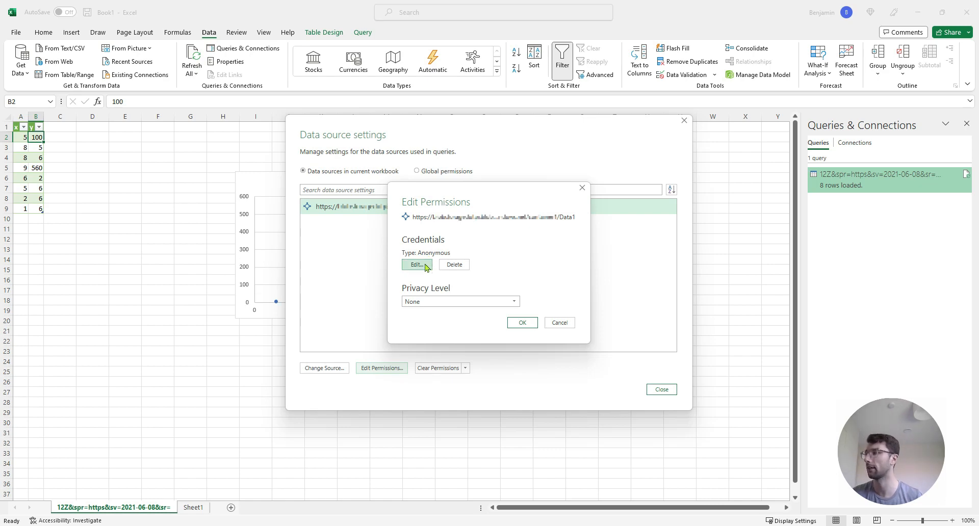
{"action": "left_click", "coordinate": [417, 265]}
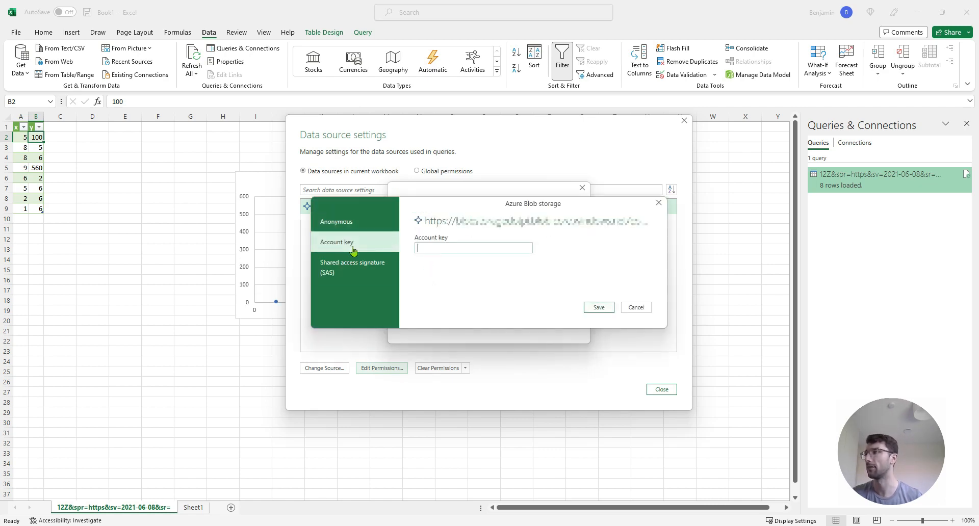
{"action": "left_click", "coordinate": [352, 267]}
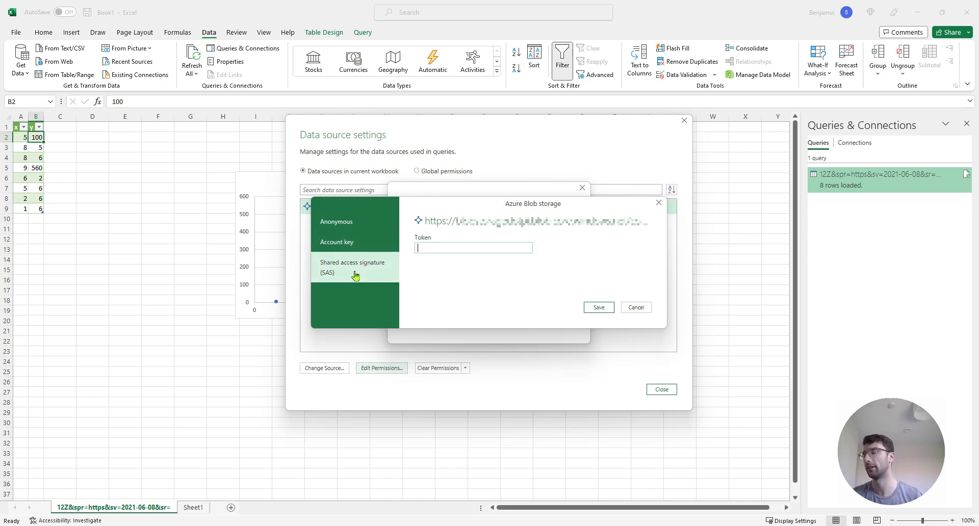